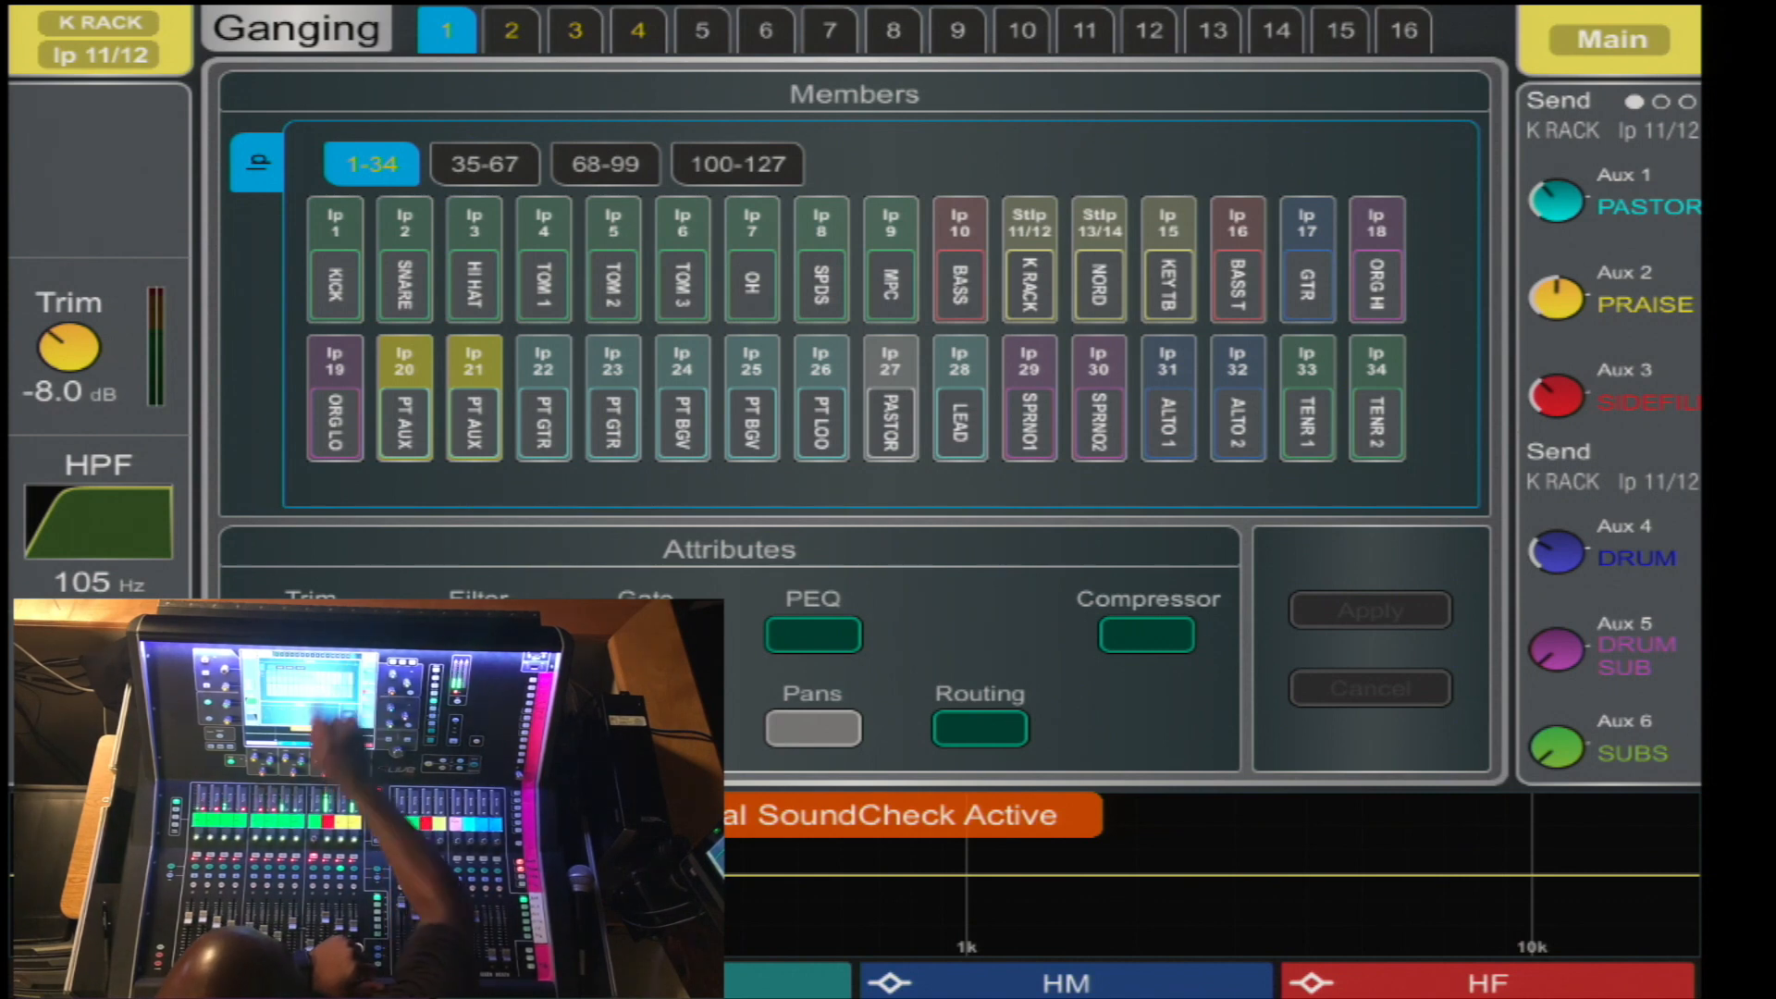
# - Select gang 16 to add input channels 1–7, KICK through OH, as members
pyautogui.click(1403, 30)
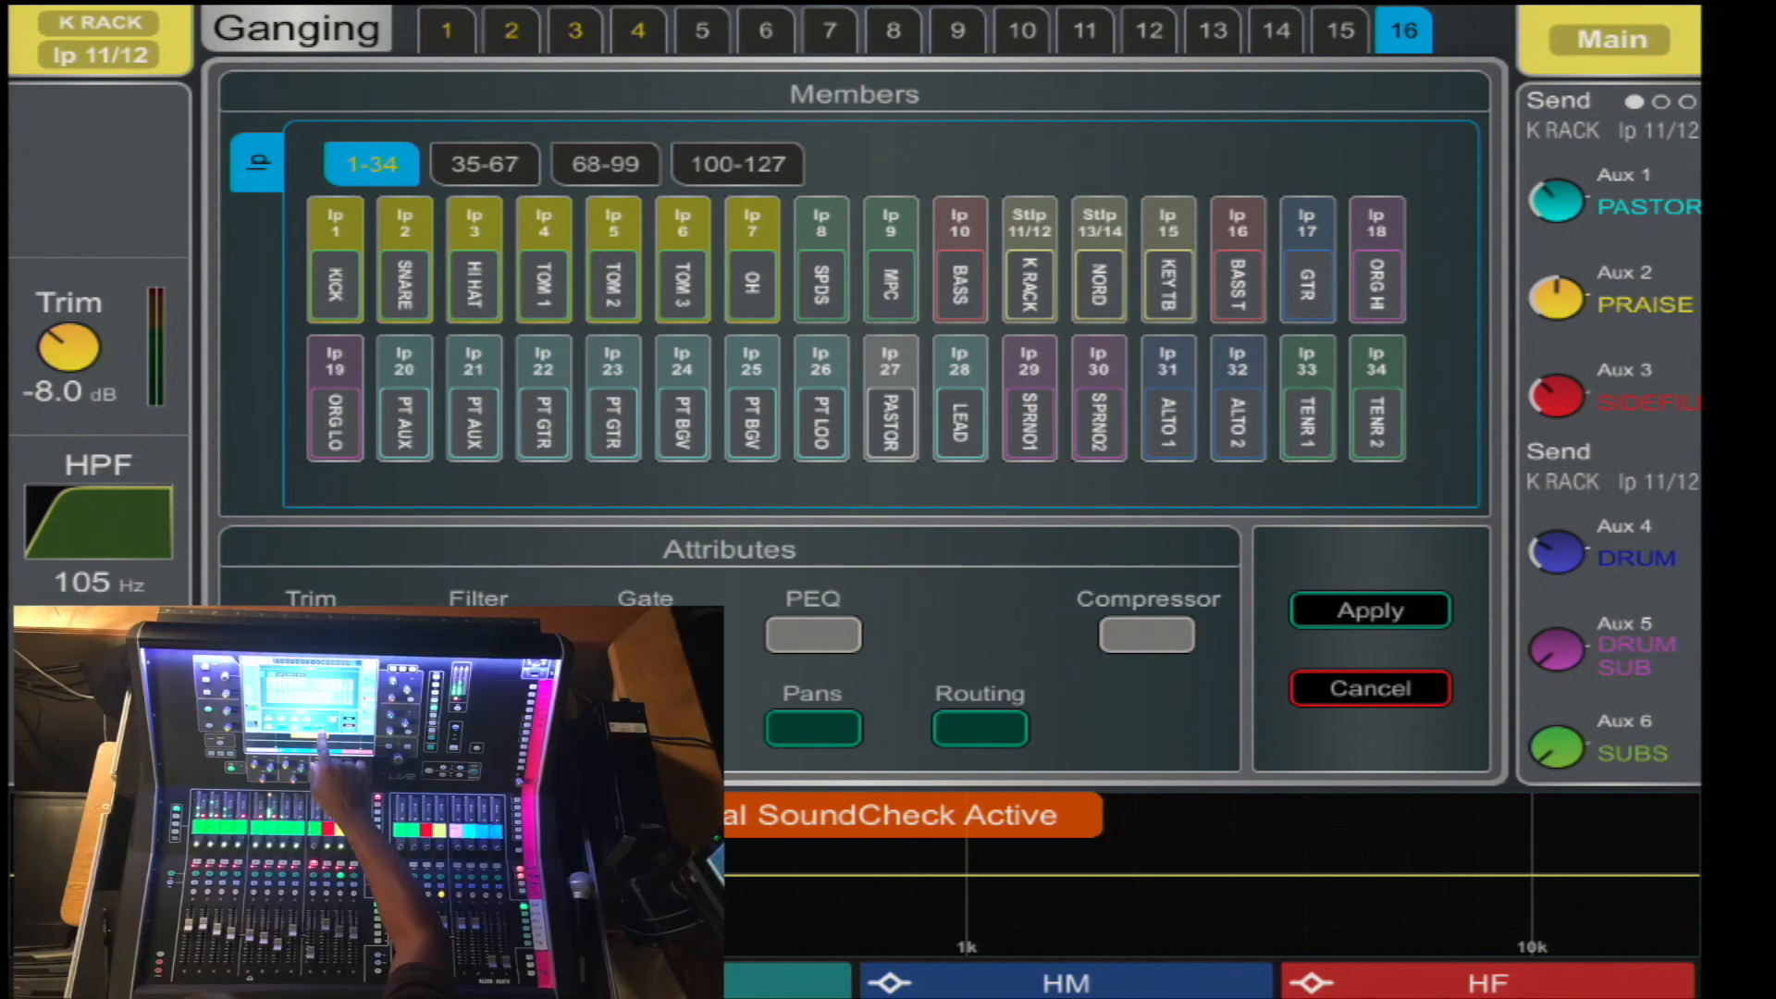
# - Enable PEQ in gang 16's linked attributes alongside pans
pyautogui.click(813, 635)
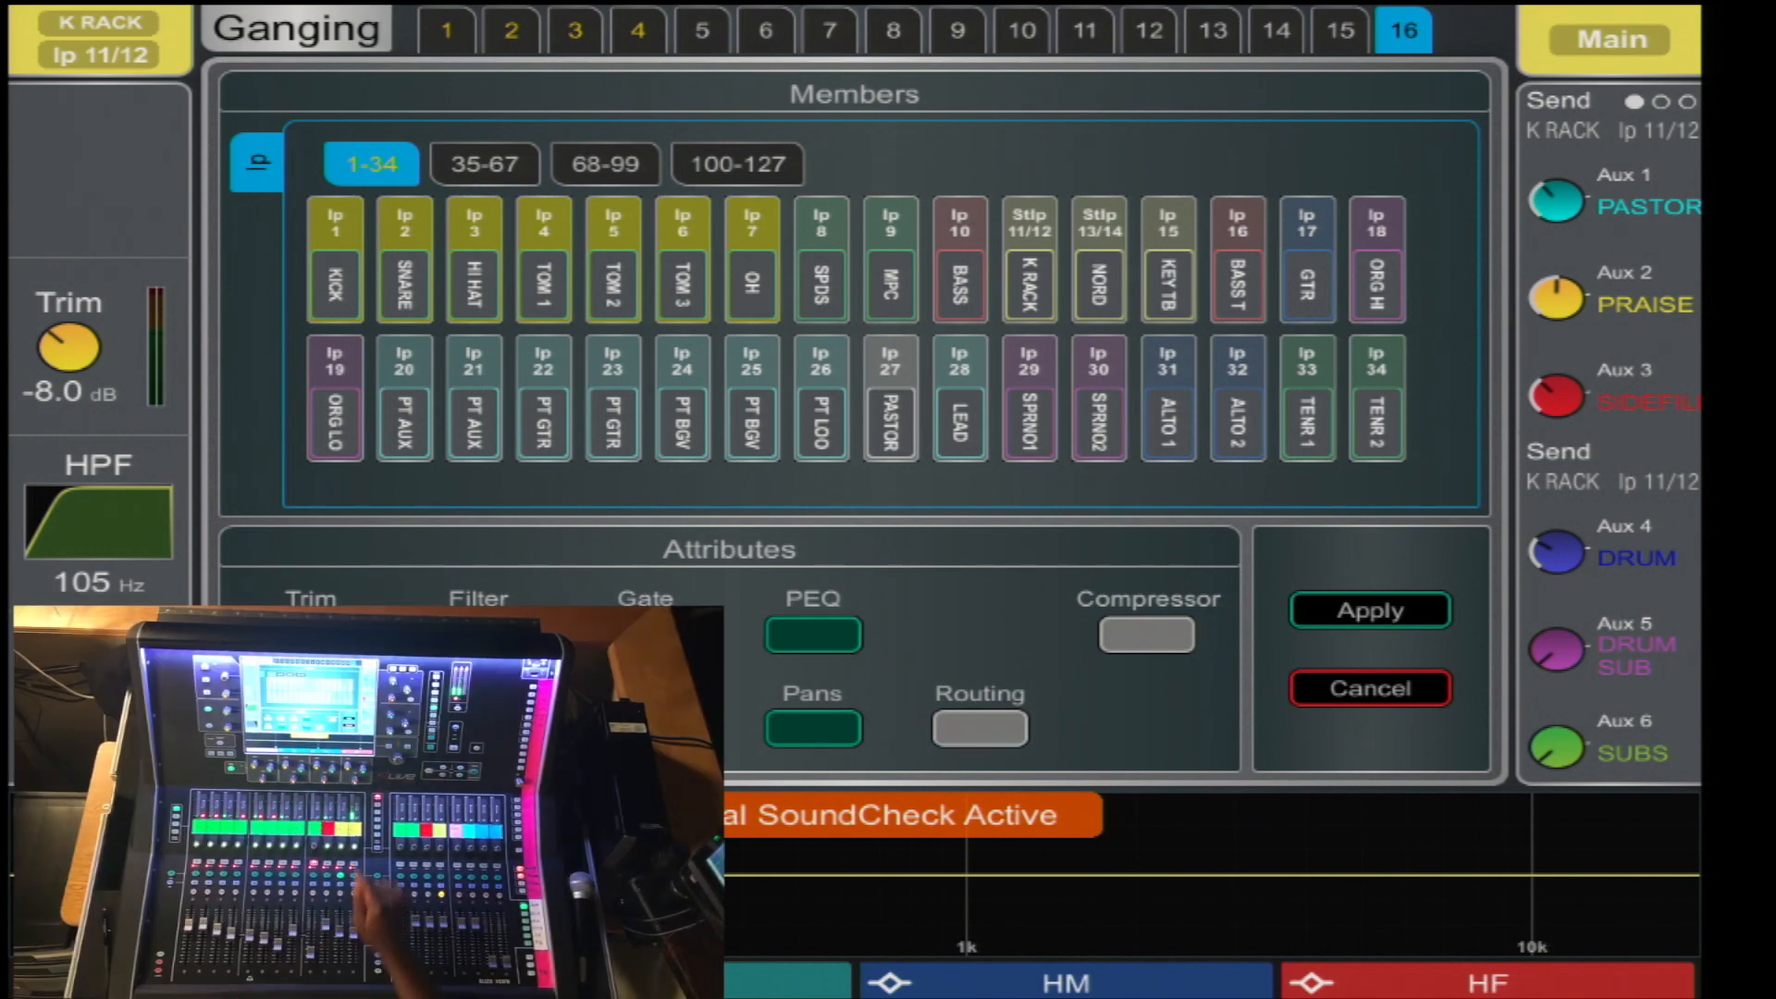